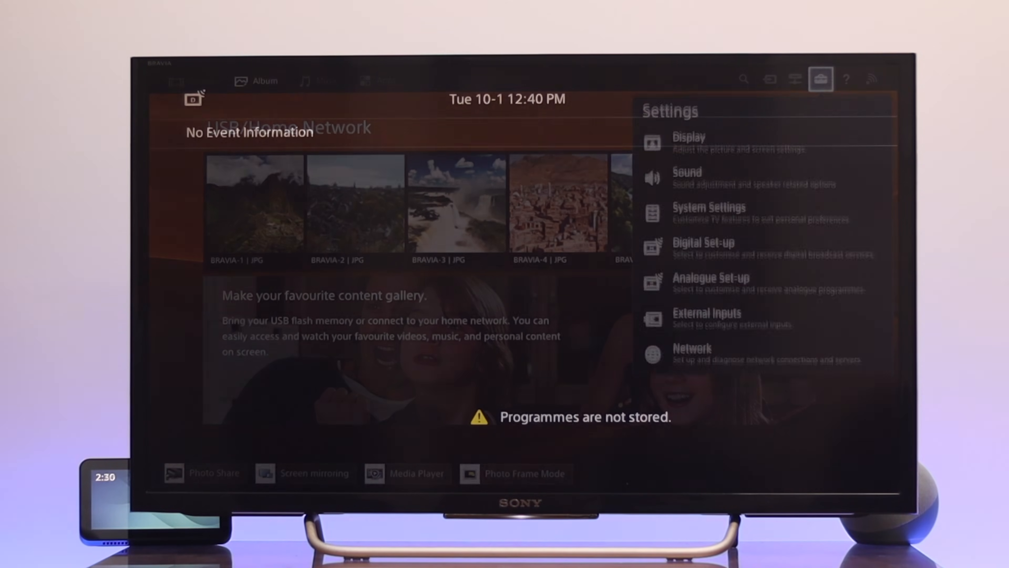
Enter System Settings from the Settings menu, reaching the list with Scene Select, Eco and Clock/Timers.
click(688, 136)
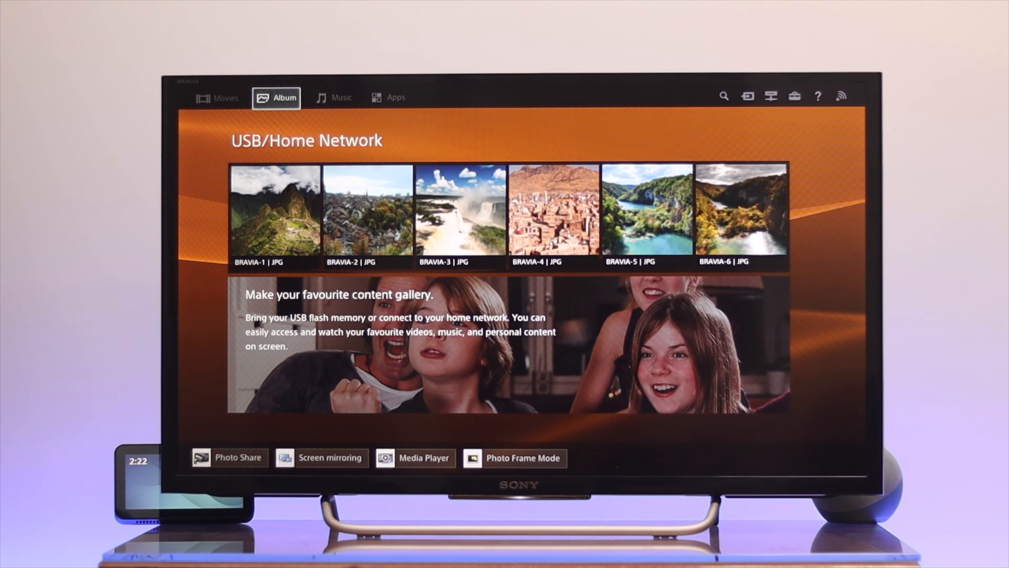
mouse_move(795, 96)
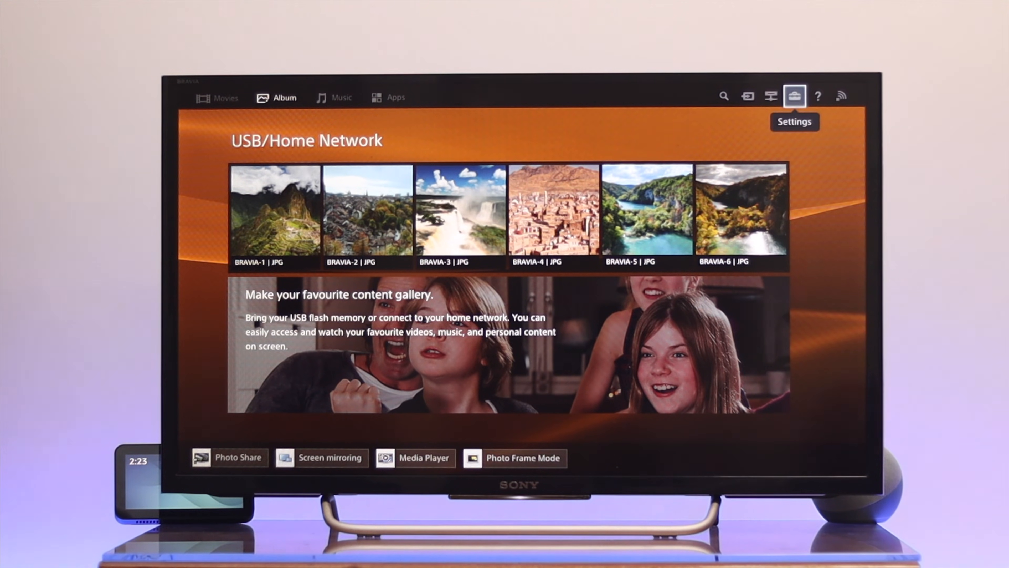
click(794, 96)
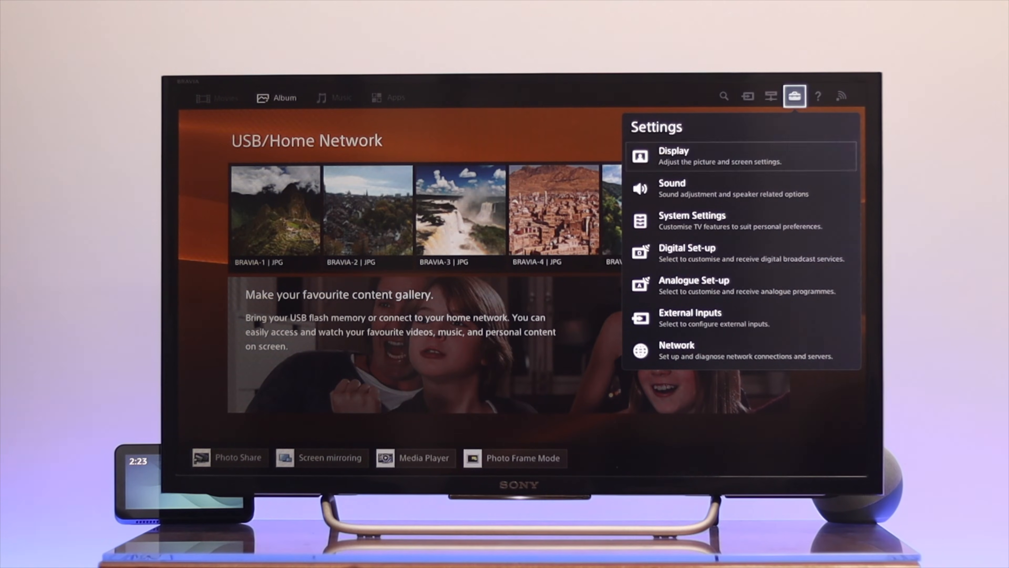
click(691, 220)
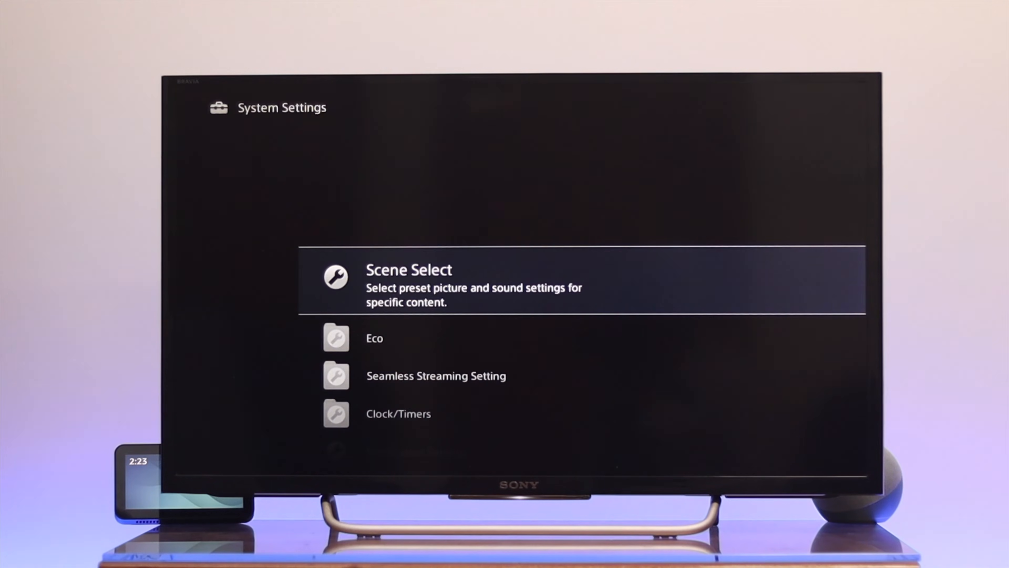